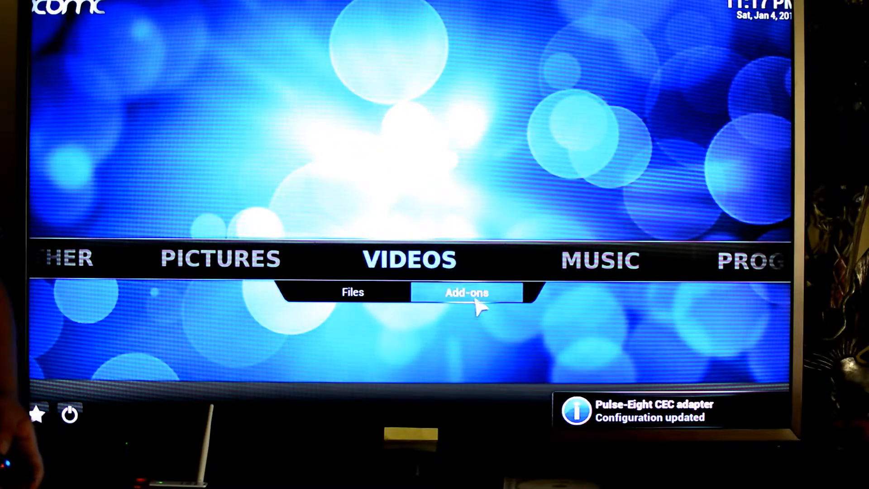
{"action": "mouse_move", "coordinate": [392, 280]}
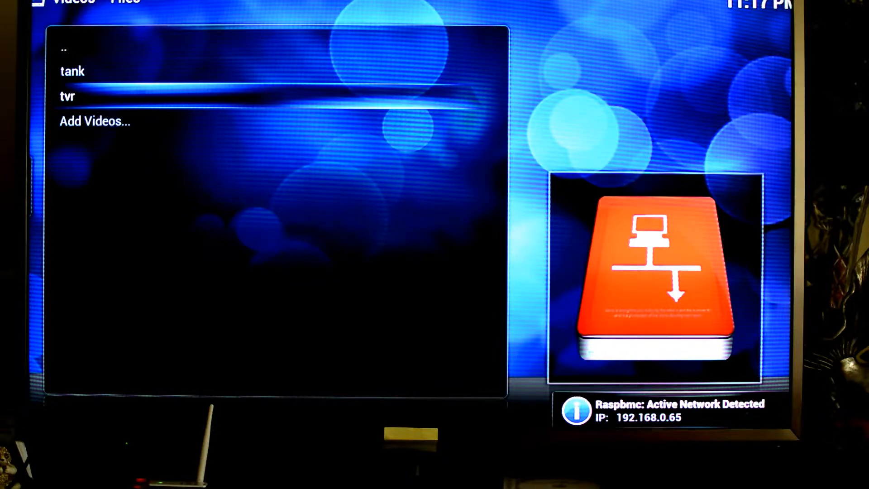
Select 2012 London Olympics Closing Ceremony.mp4 in the tvr source to get the resume-or-restart choice
{"action": "left_click", "coordinate": [66, 96]}
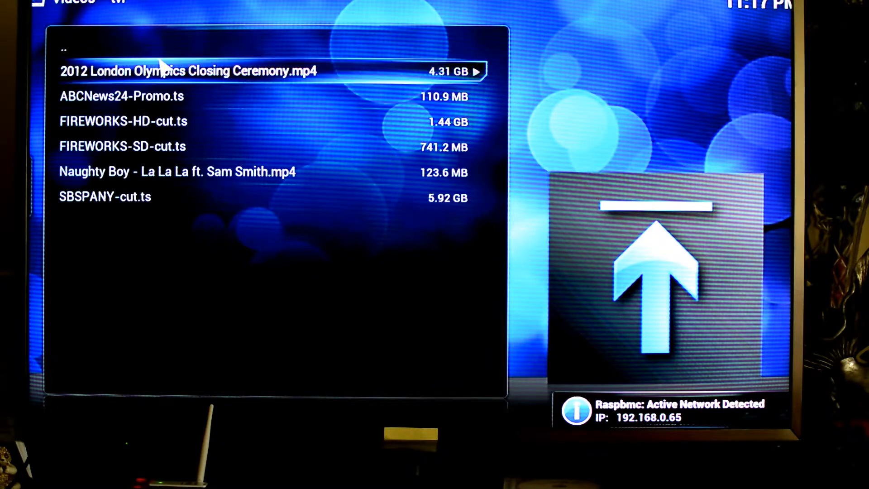
{"action": "left_click", "coordinate": [188, 71]}
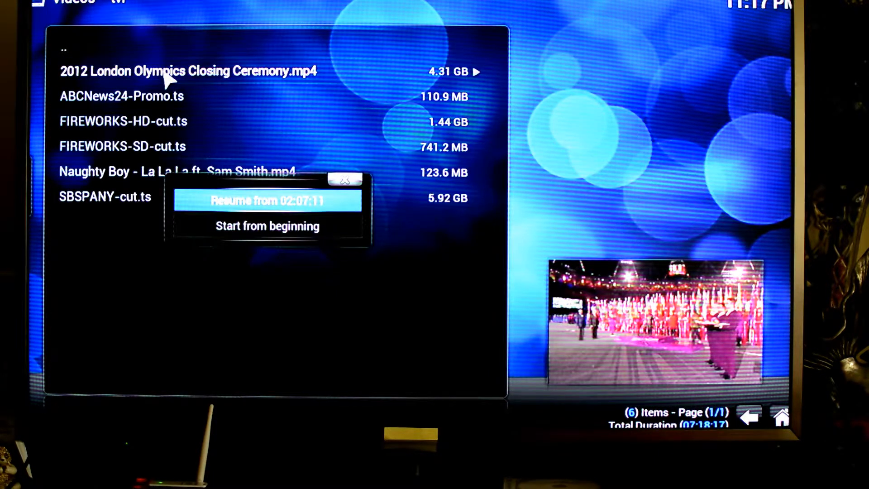